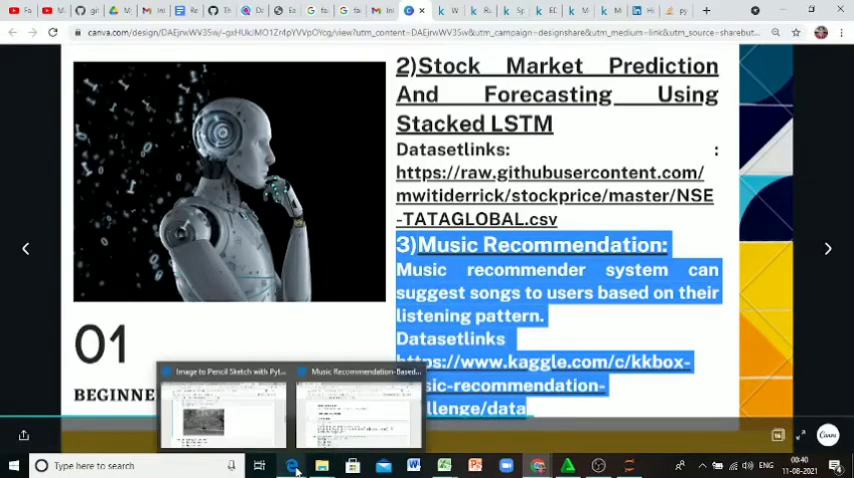
# Switch to the Music Recommendation notebook and scroll past the imports to Data Preparation
pyautogui.click(357, 410)
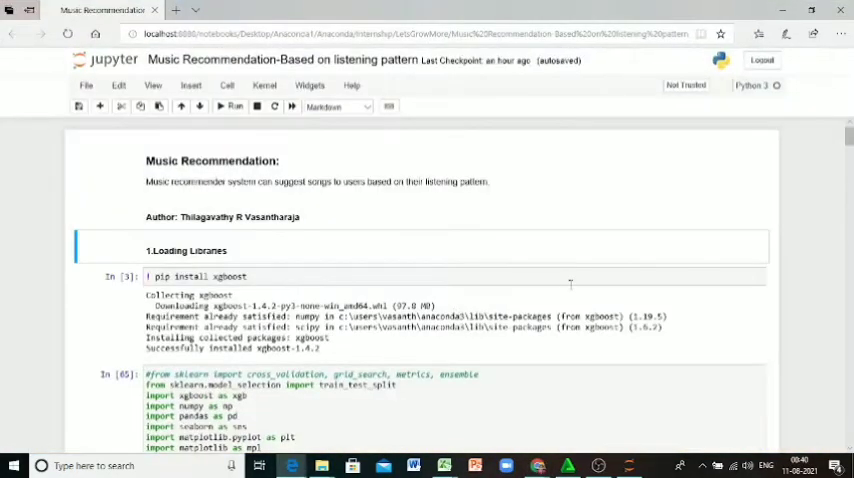
pyautogui.moveTo(522, 238)
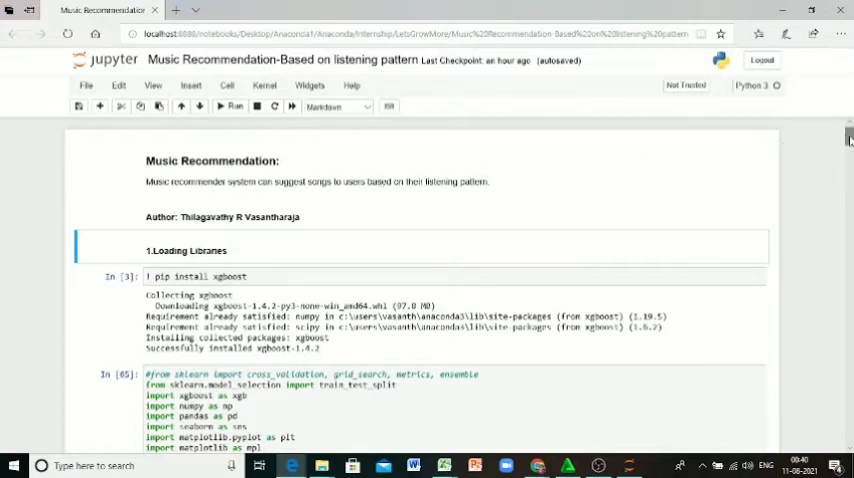
pyautogui.scroll(-3)
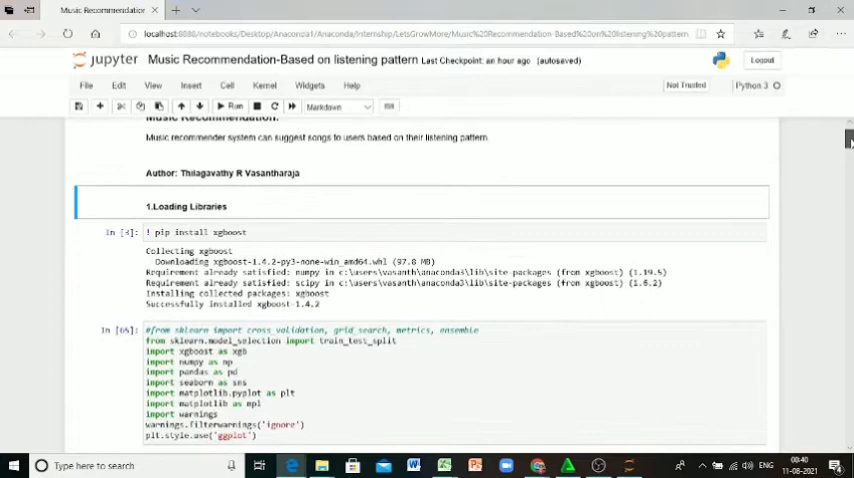
pyautogui.scroll(-3)
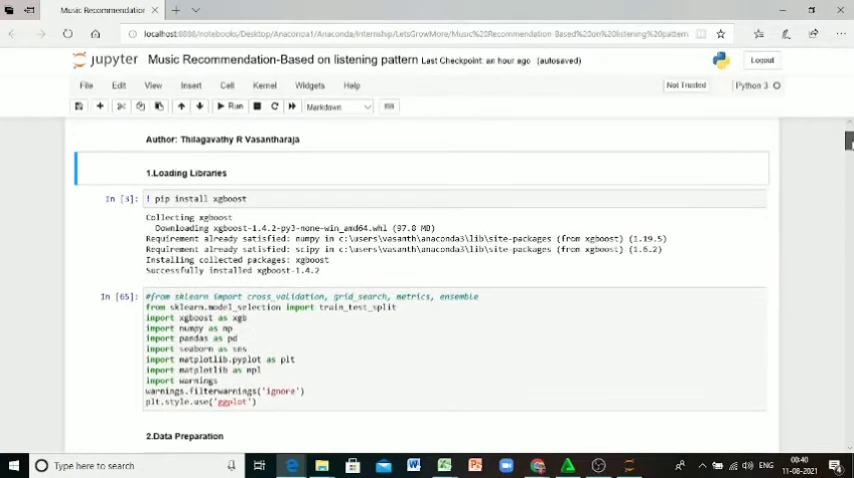
pyautogui.scroll(-3)
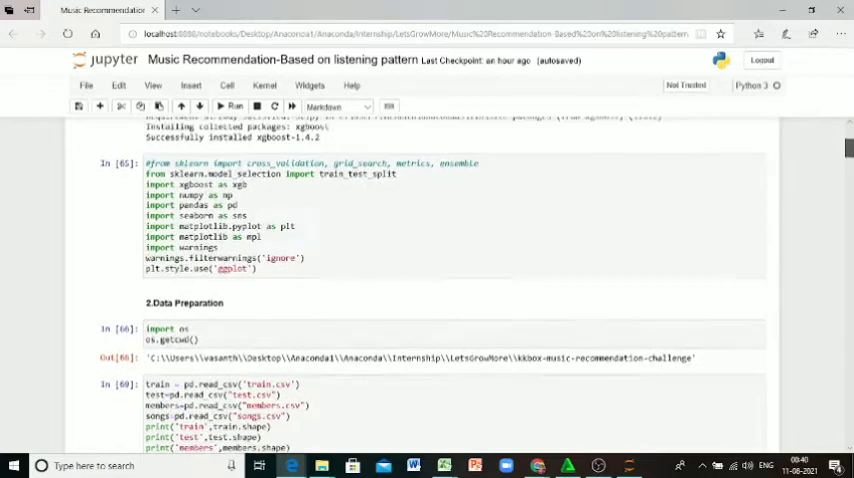
# Scroll past the read_csv cell to the dataset shapes and '3.Understanding data' cell
pyautogui.scroll(-3)
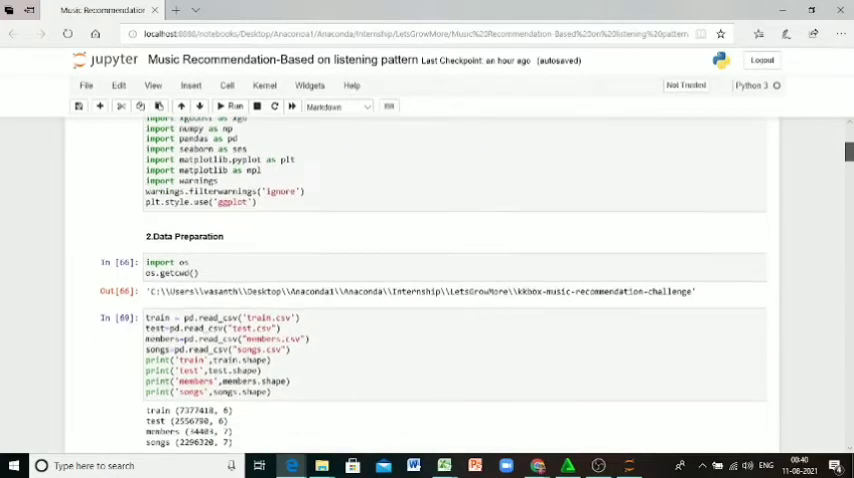
pyautogui.scroll(-3)
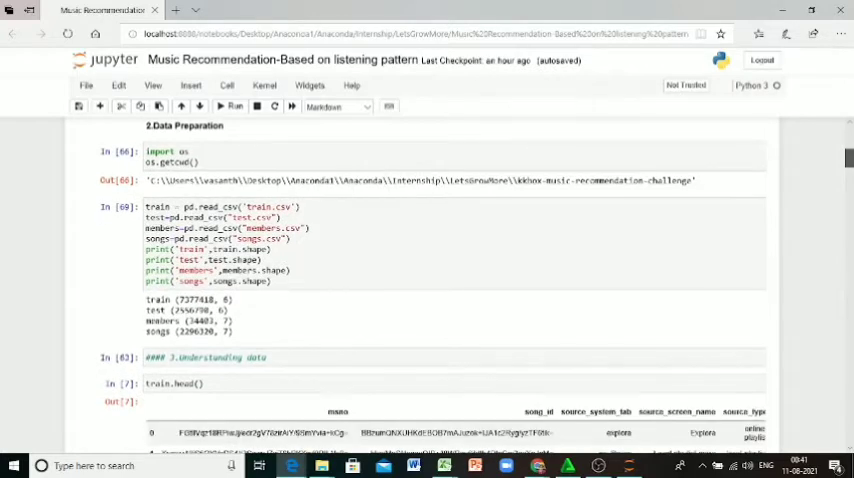
pyautogui.scroll(-3)
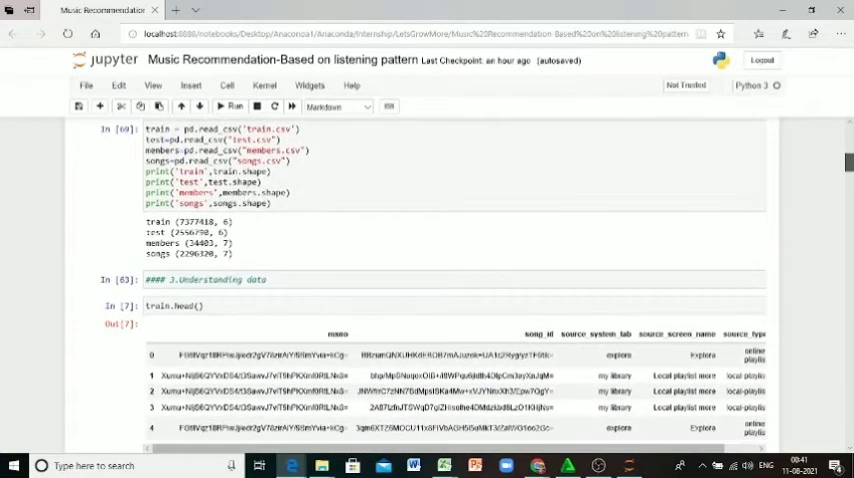
pyautogui.scroll(-3)
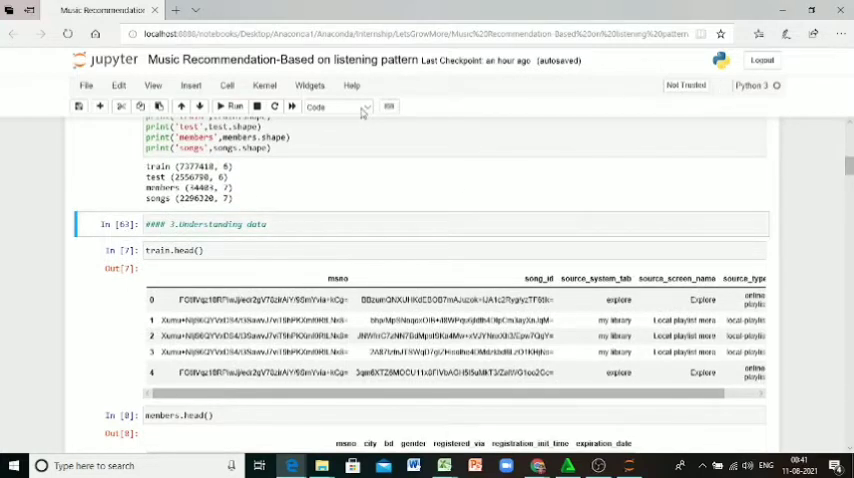
# Render '3.Understanding data' as a Markdown heading and scroll down to section 4
pyautogui.click(337, 107)
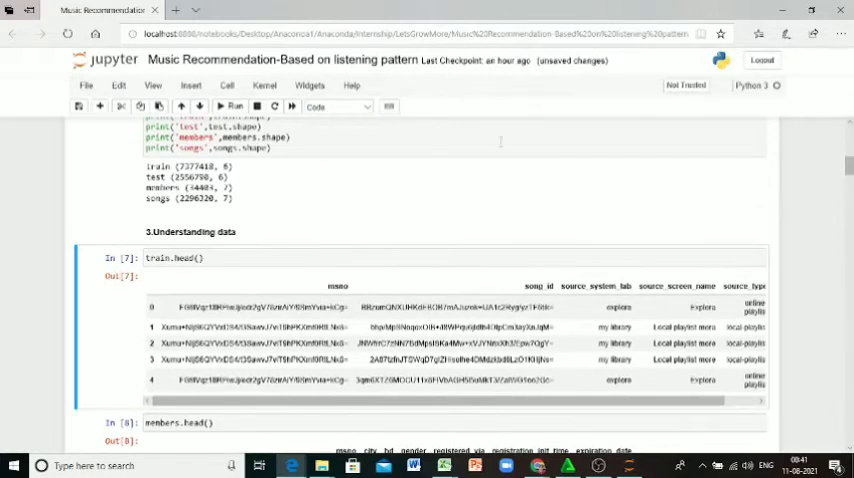
pyautogui.scroll(-3)
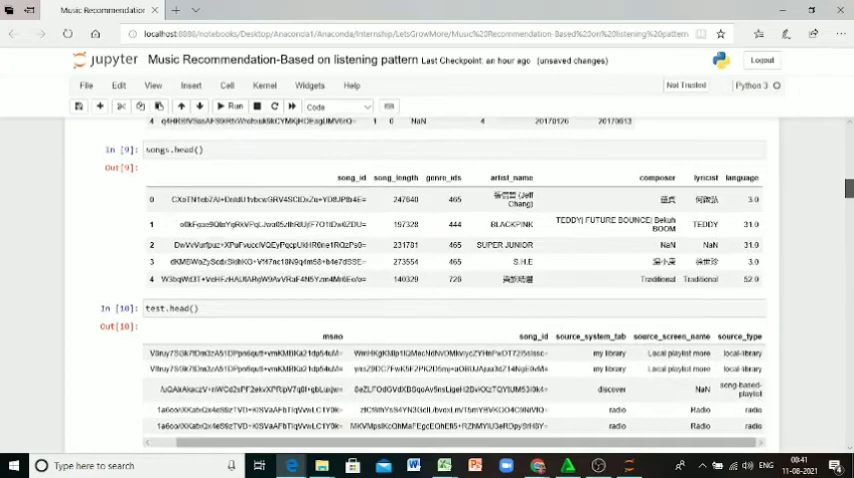
pyautogui.scroll(-3)
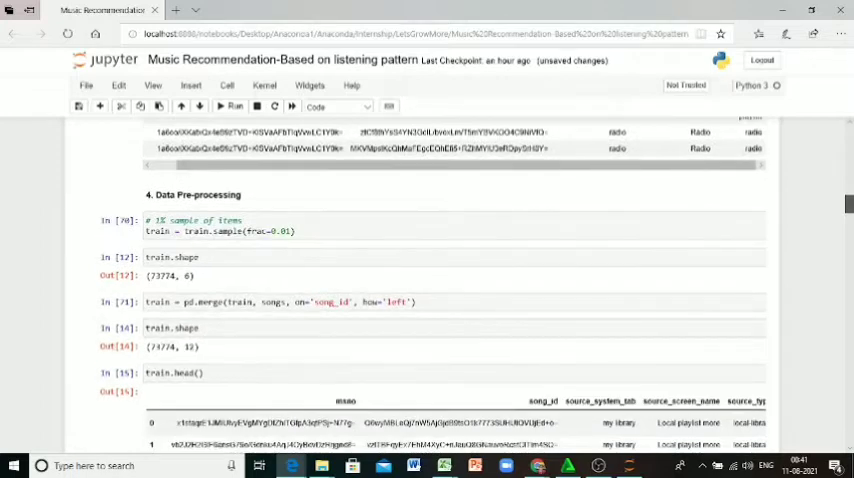
# Scroll through the merge cells to the members-merged train.head() preview (73,774 rows, 18 columns)
pyautogui.scroll(-3)
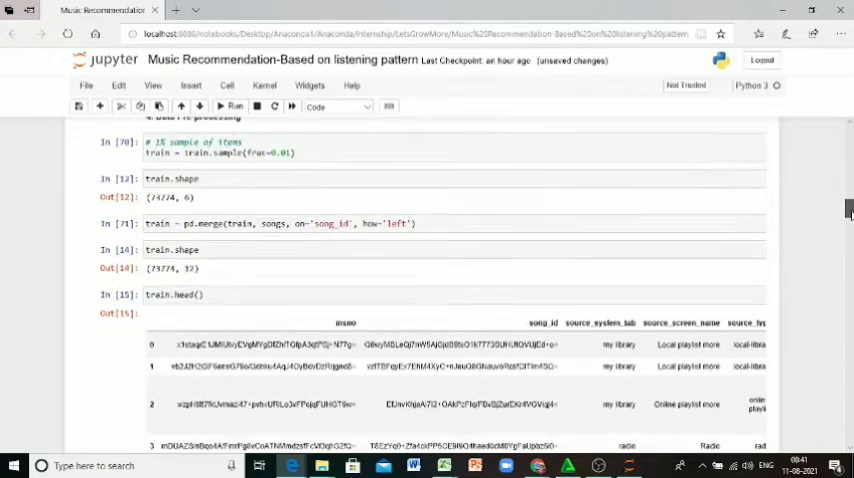
pyautogui.scroll(-3)
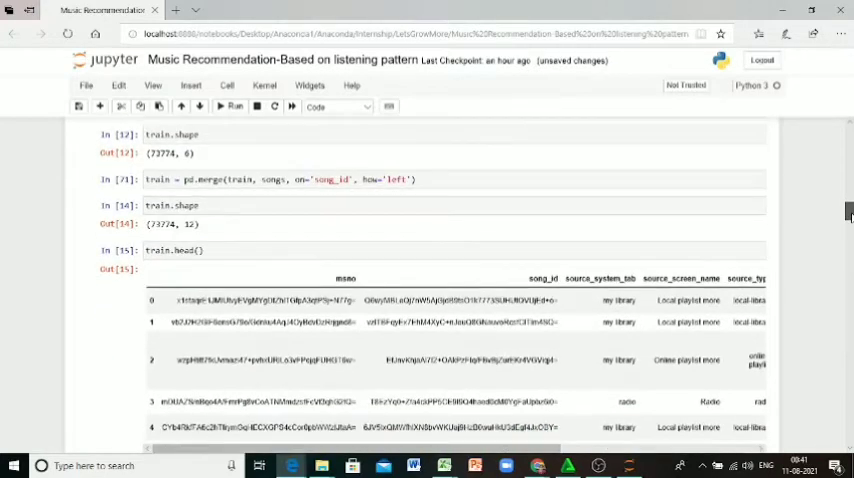
pyautogui.scroll(-3)
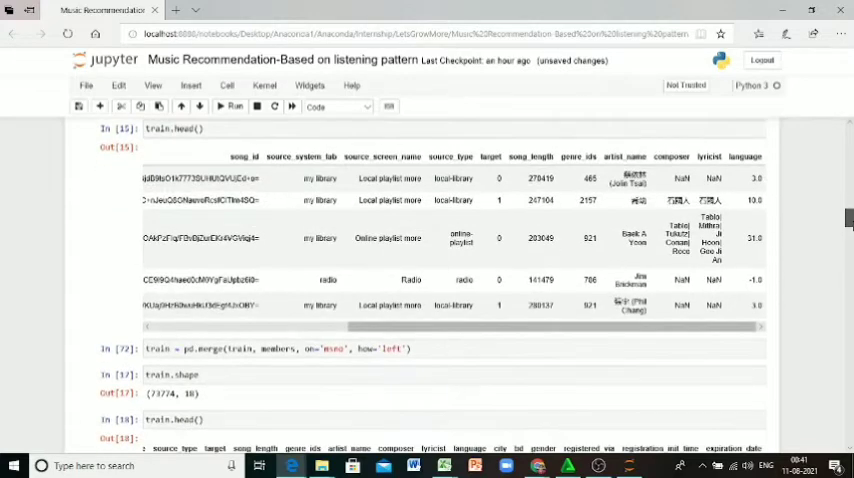
pyautogui.scroll(-3)
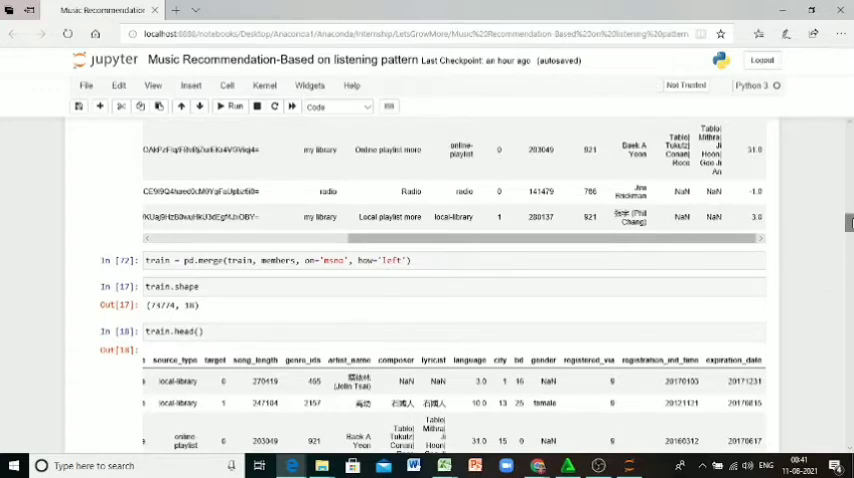
pyautogui.scroll(-3)
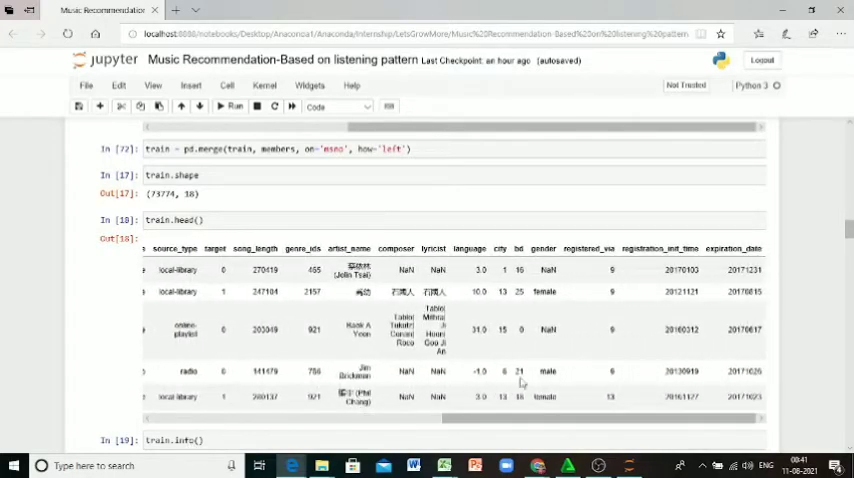
# Scroll past train.info() to the Count Na, Replace NA and Changing date format cells
pyautogui.scroll(-3)
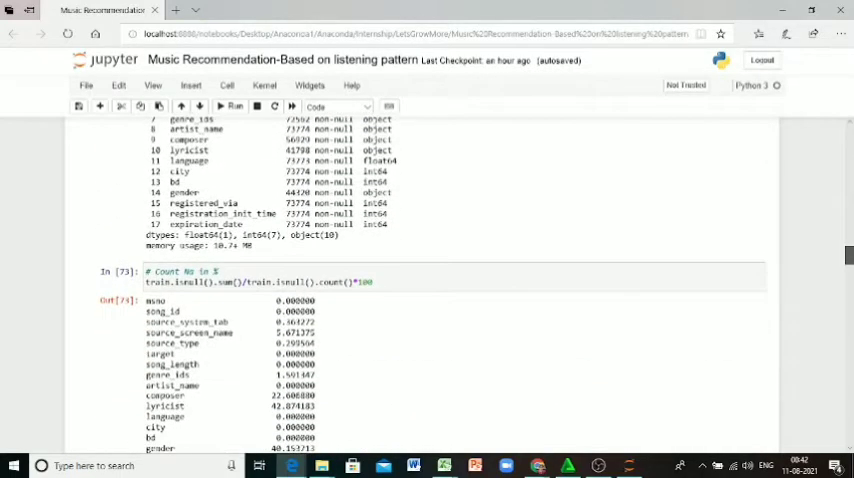
pyautogui.scroll(-3)
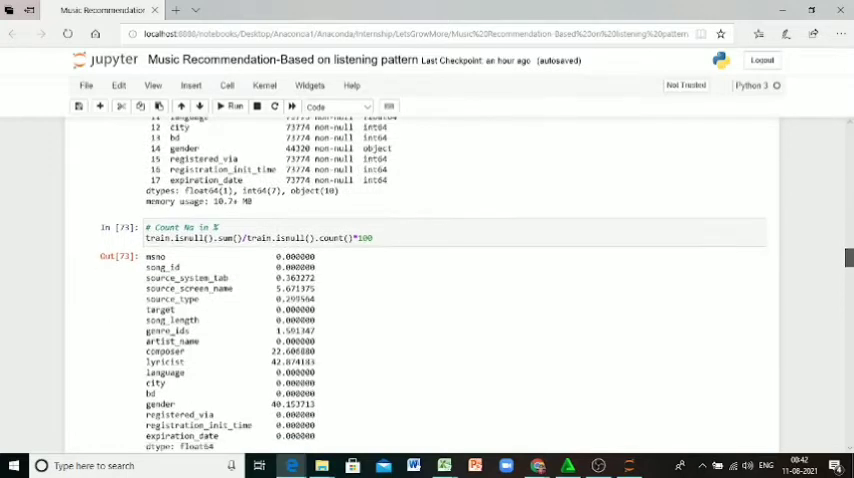
pyautogui.scroll(-3)
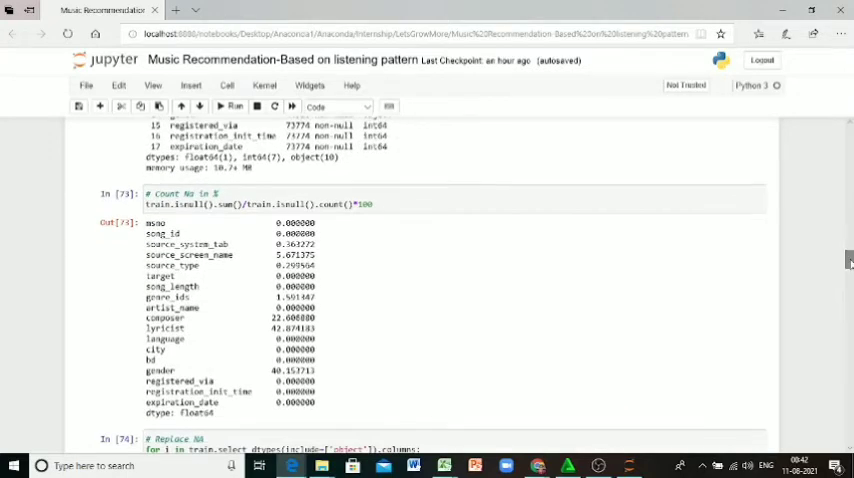
pyautogui.scroll(-3)
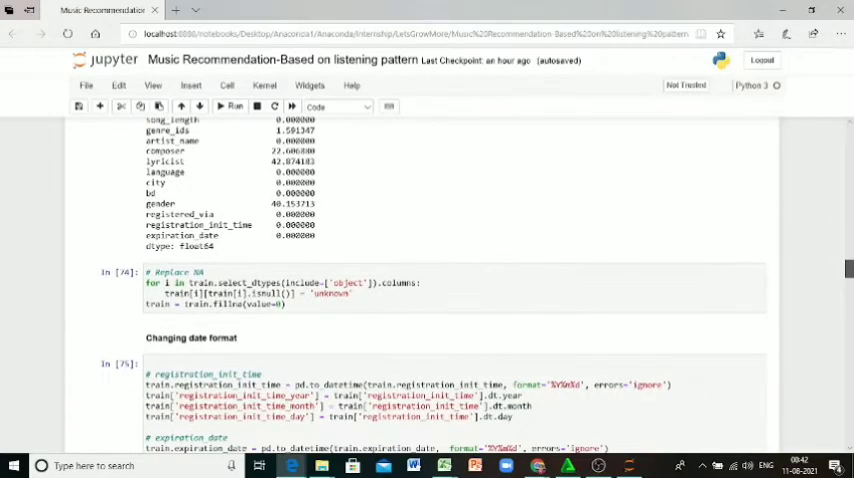
# Scroll to the registration/expiration date conversion and its 'unknown'-filled preview table
pyautogui.scroll(-3)
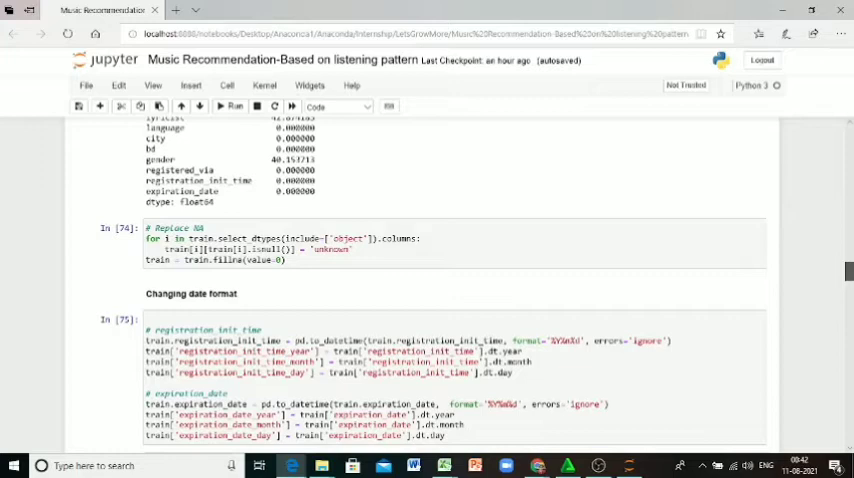
pyautogui.scroll(-3)
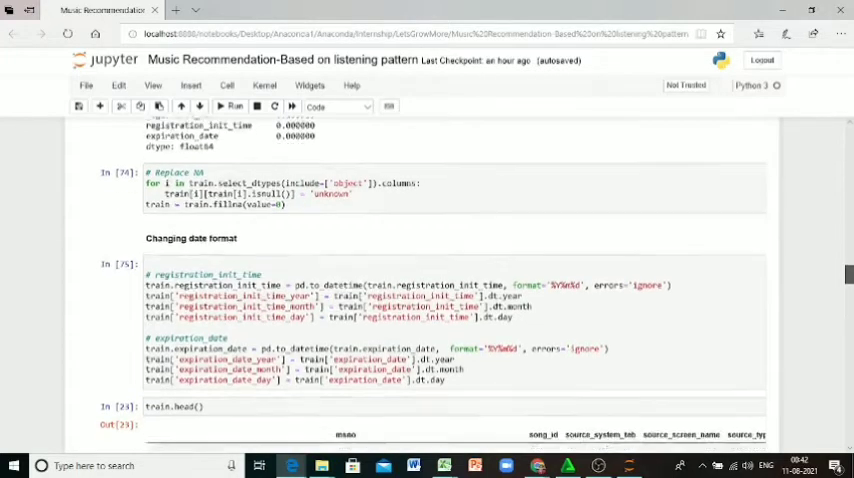
pyautogui.scroll(-3)
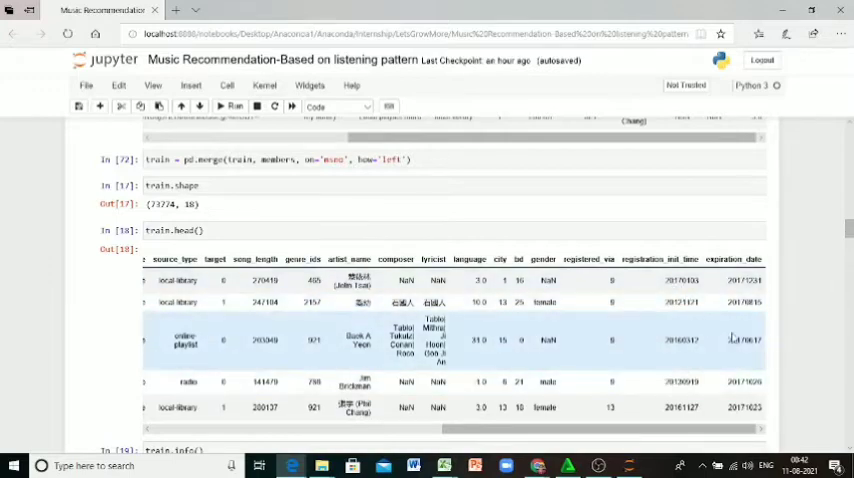
pyautogui.scroll(-3)
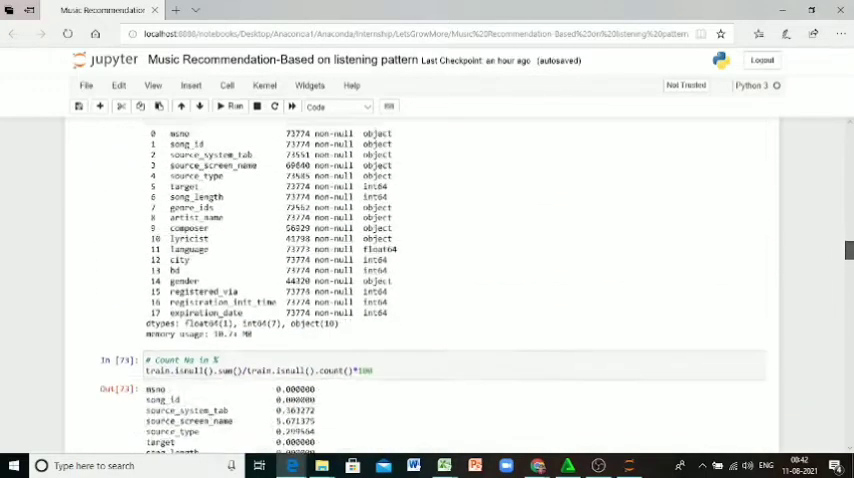
pyautogui.scroll(-3)
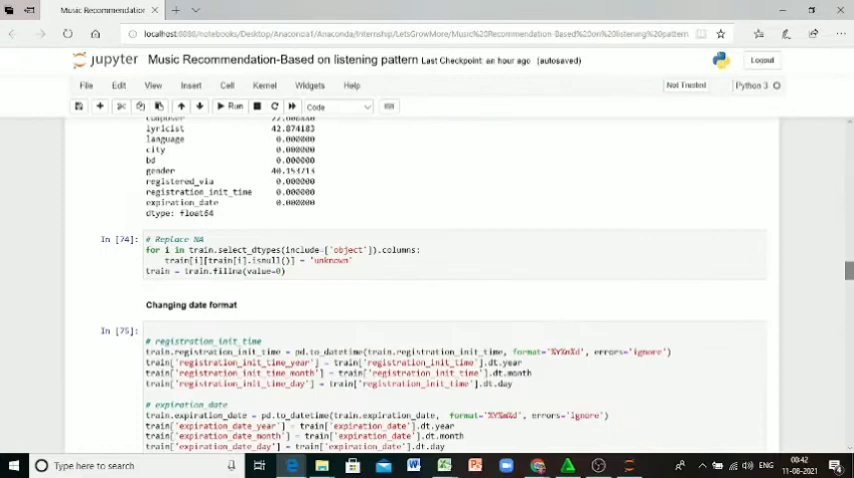
pyautogui.scroll(-3)
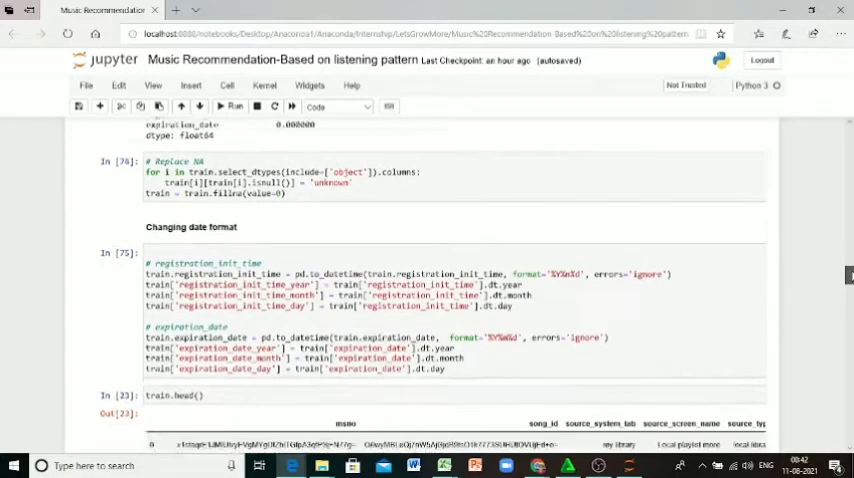
pyautogui.scroll(-3)
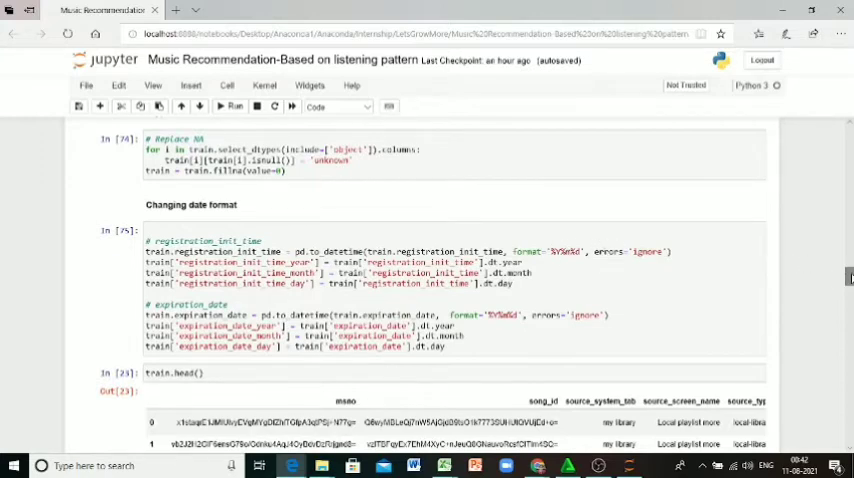
pyautogui.scroll(-3)
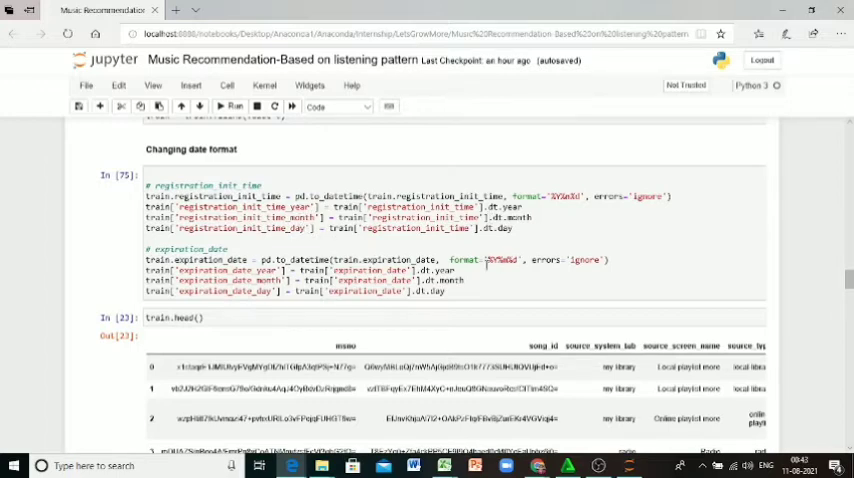
pyautogui.scroll(-3)
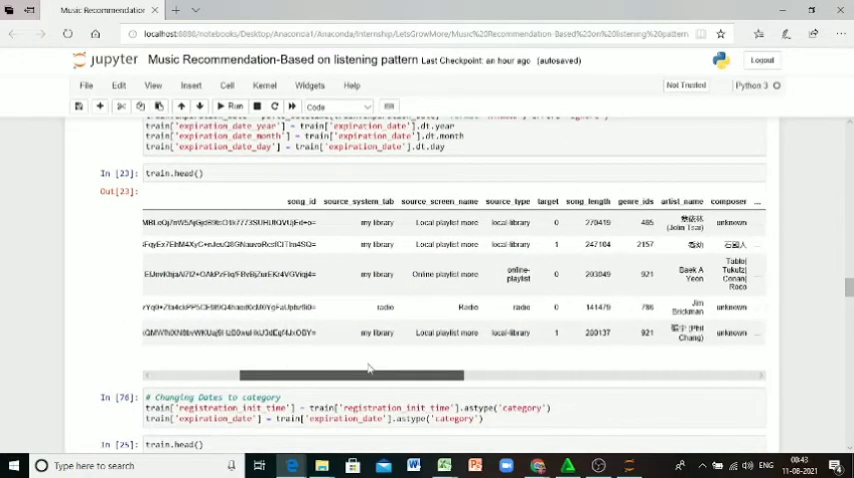
# Scroll across the preview and down to the categorical encoding cell's output
pyautogui.hscroll(3)
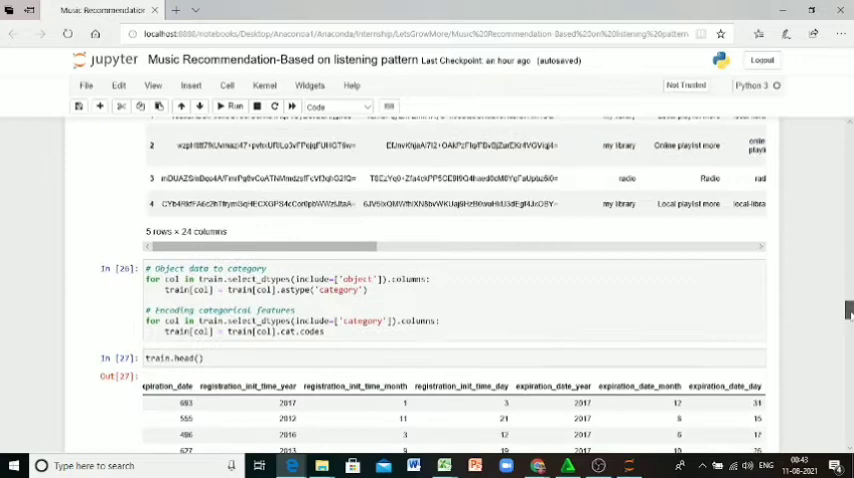
pyautogui.scroll(-3)
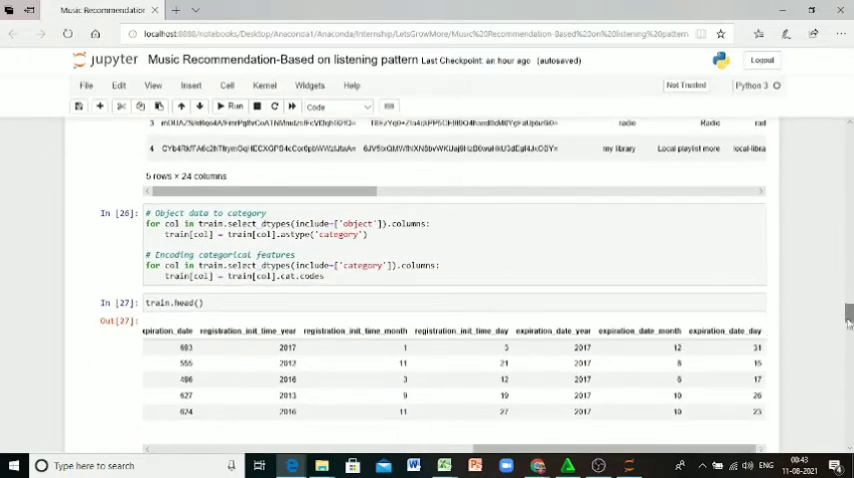
# Scroll down to the 'Checking Correlation' heading and its seaborn heatmap
pyautogui.scroll(-3)
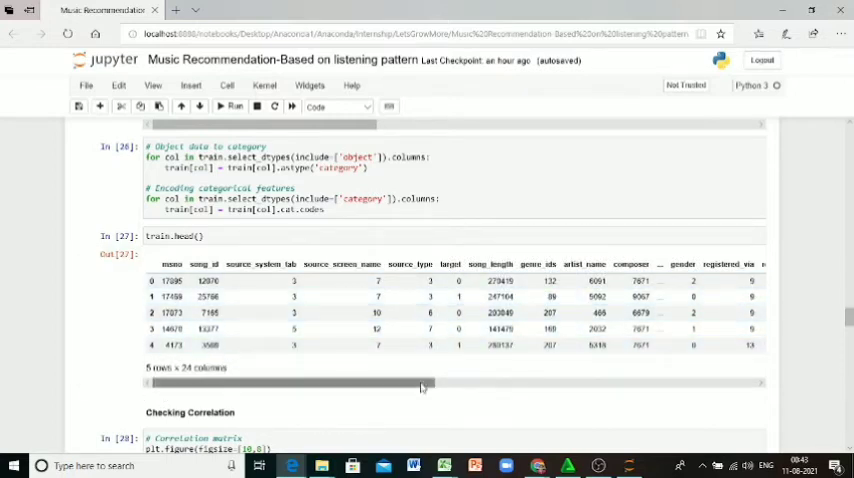
pyautogui.scroll(-3)
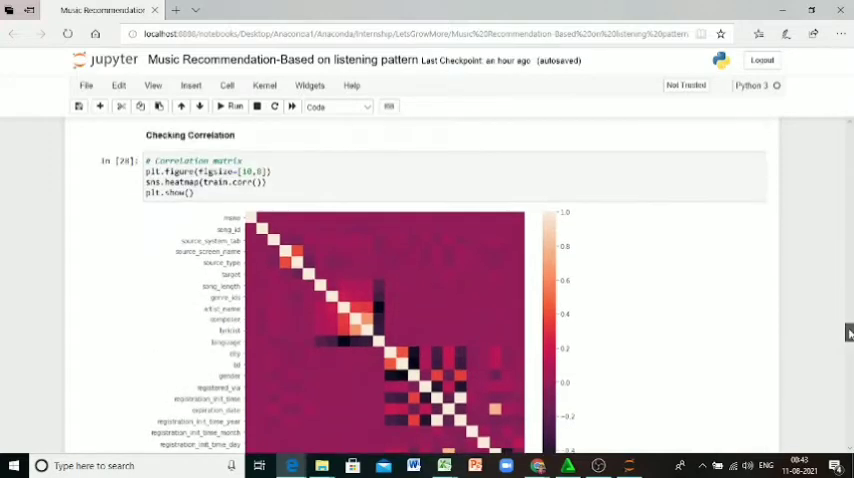
# Scroll past the heatmap to the expiration_date/lyricist drop, 73,774×22 shape and Building Models
pyautogui.scroll(-3)
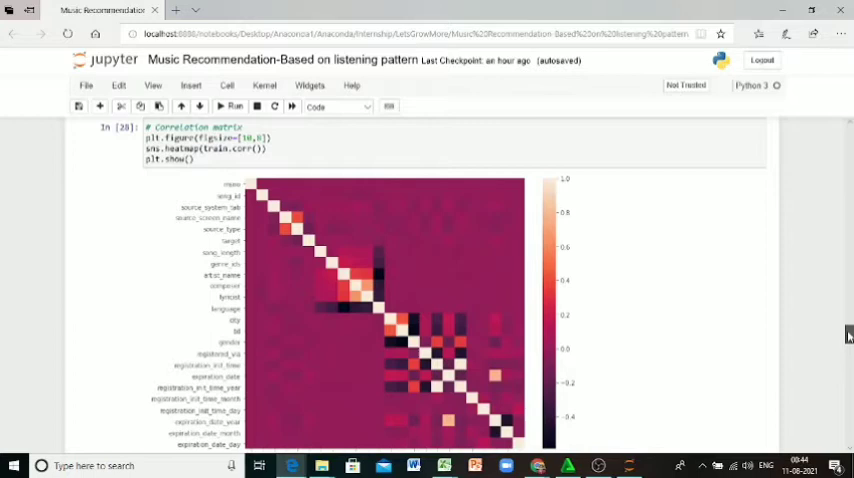
pyautogui.scroll(-3)
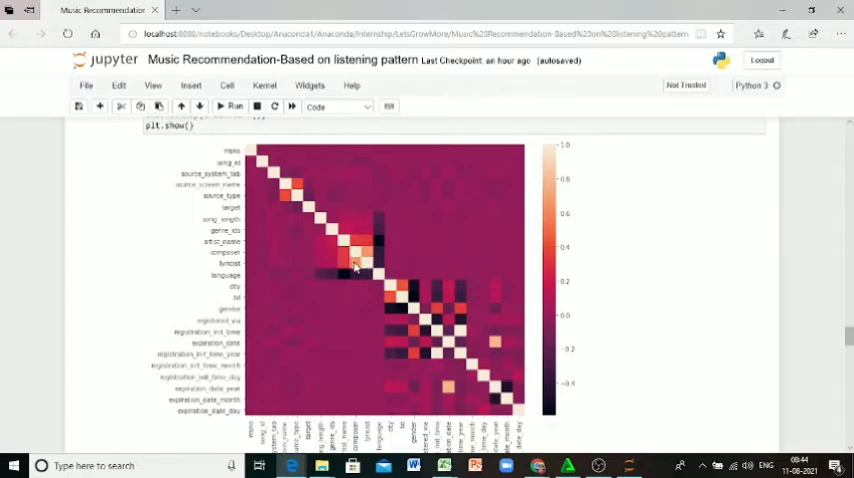
pyautogui.moveTo(397, 396)
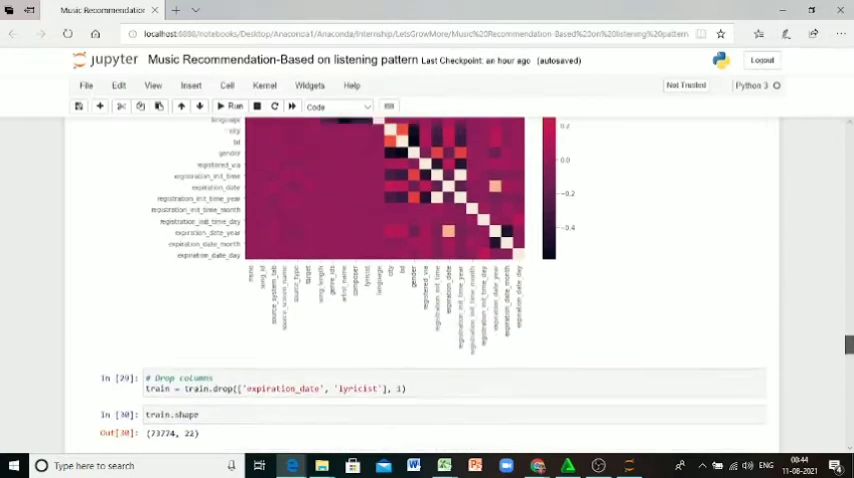
pyautogui.scroll(-3)
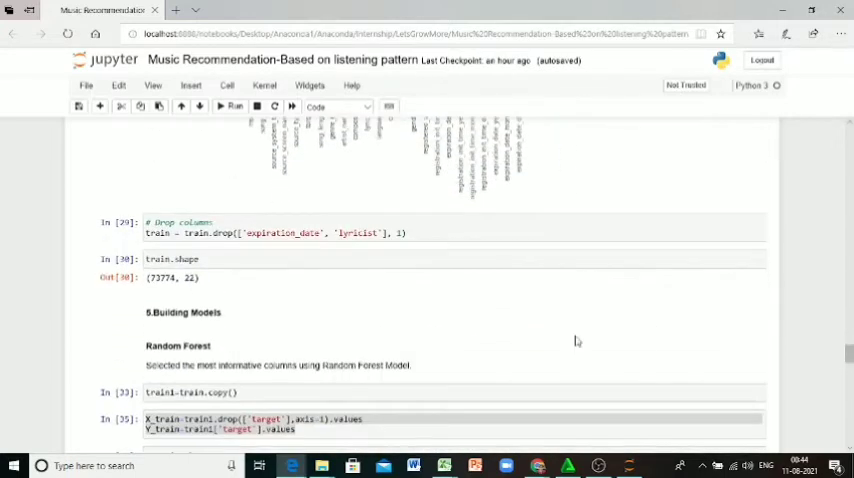
# Scroll to the Random Forest cell (250 estimators, depth 25) and feature-importance plot
pyautogui.scroll(-3)
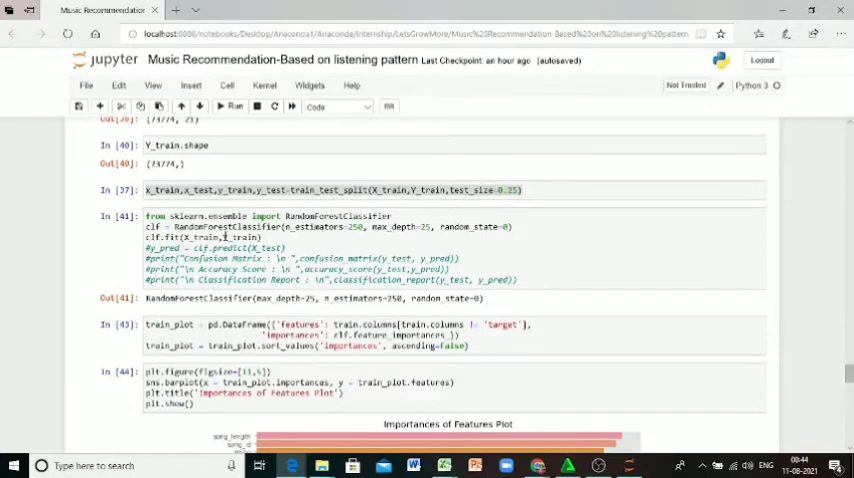
pyautogui.moveTo(825, 297)
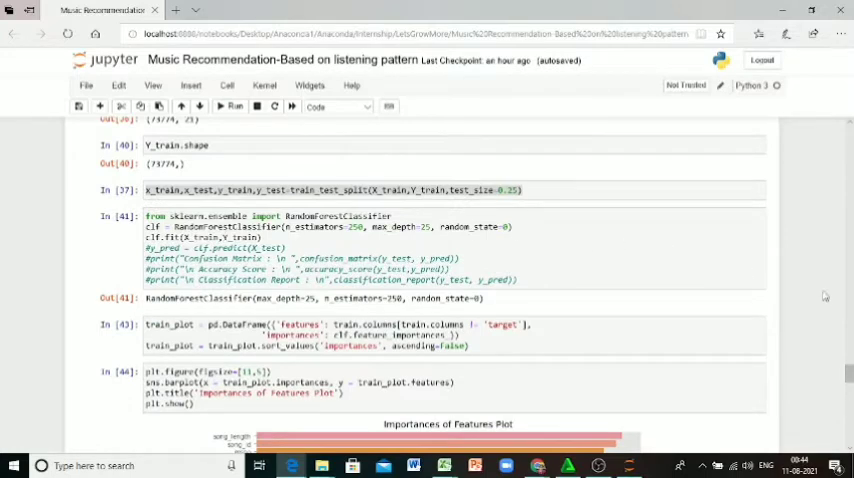
# Scroll to the feature-importance bar chart and the cell dropping features below 0.04 importance
pyautogui.scroll(-3)
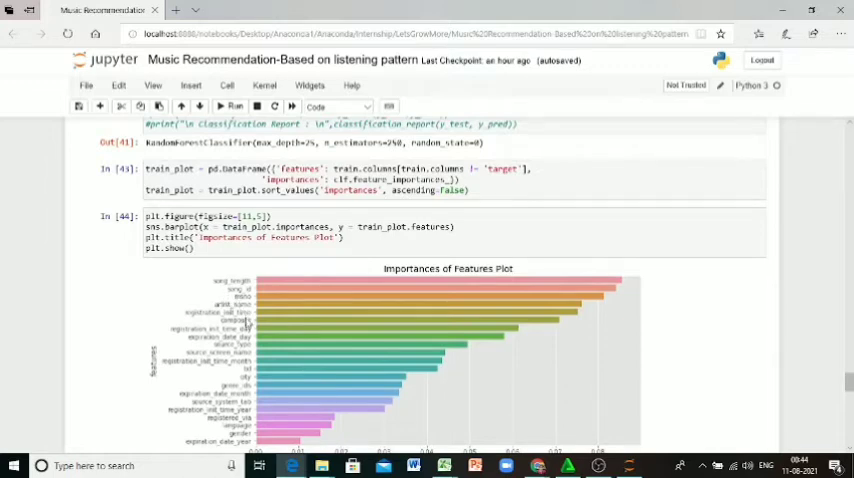
pyautogui.moveTo(240, 338)
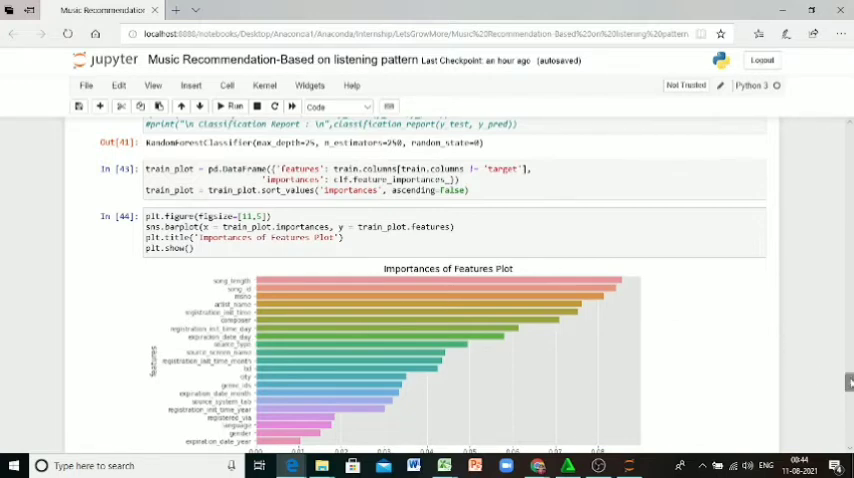
pyautogui.scroll(-3)
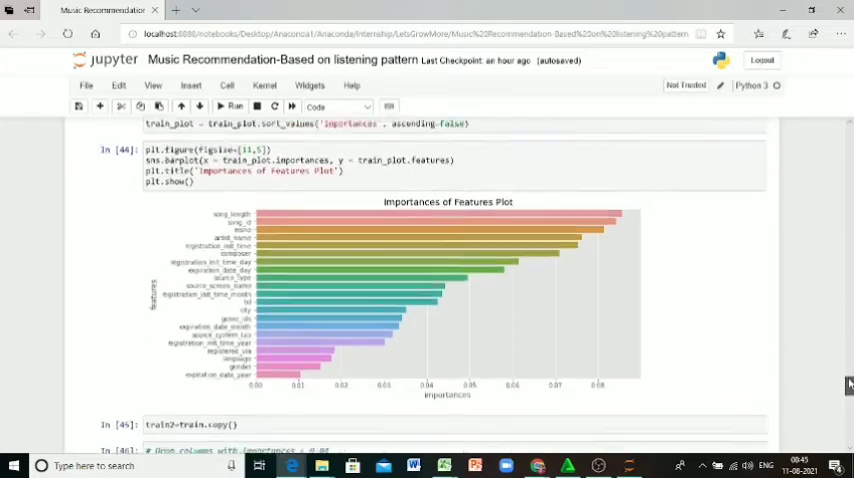
pyautogui.scroll(-3)
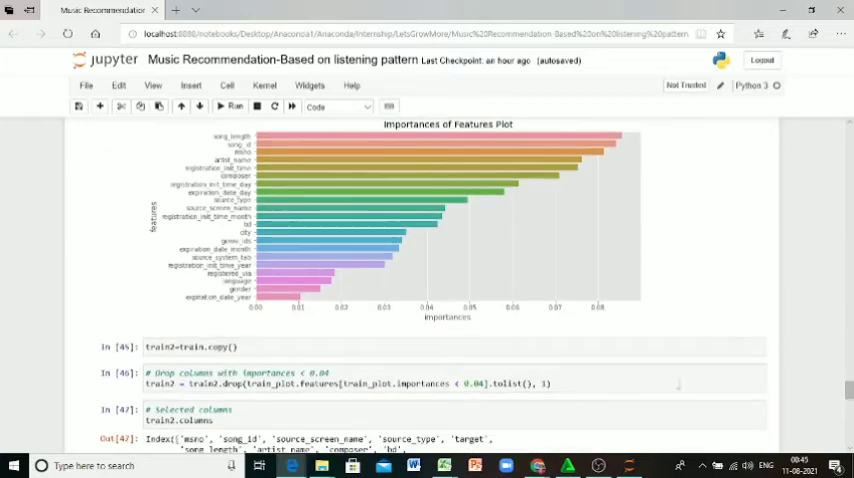
# Scroll past the retained-columns output to the XGBoost train/test split and XGBClassifier cells
pyautogui.scroll(-3)
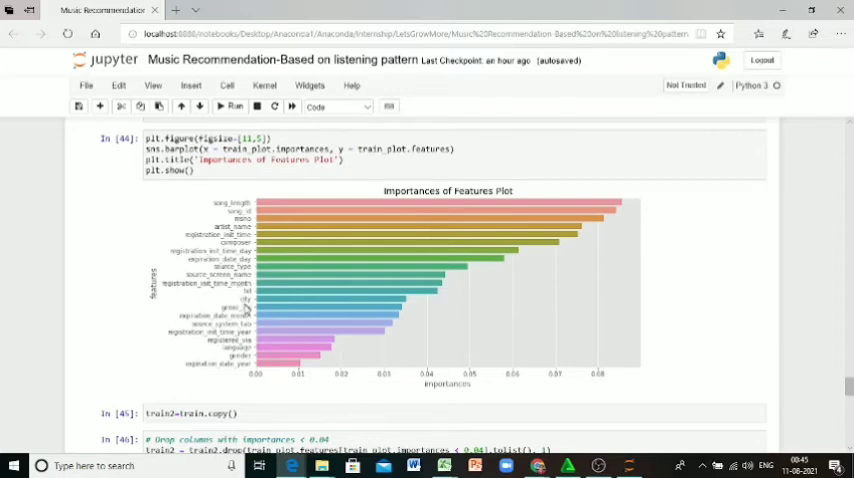
pyautogui.moveTo(250, 232)
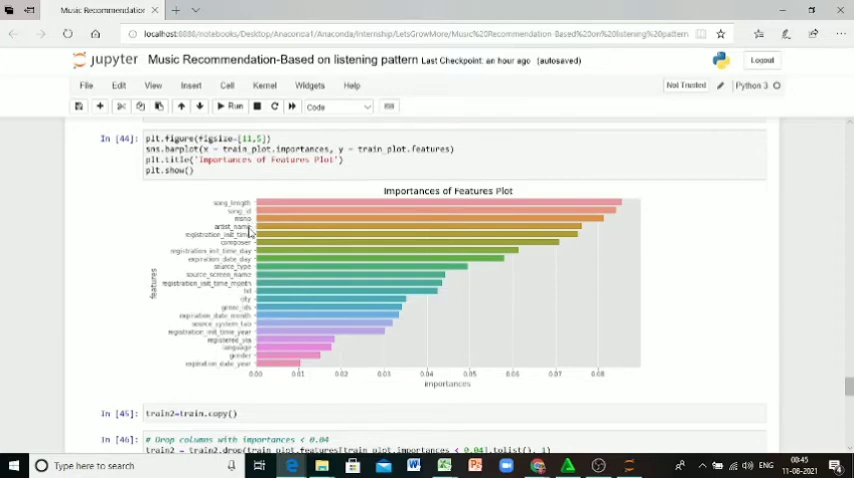
pyautogui.moveTo(500, 268)
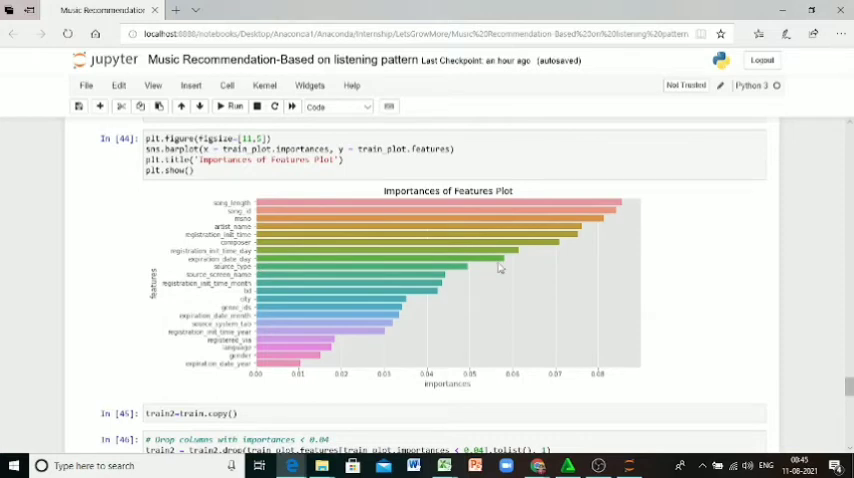
pyautogui.scroll(-3)
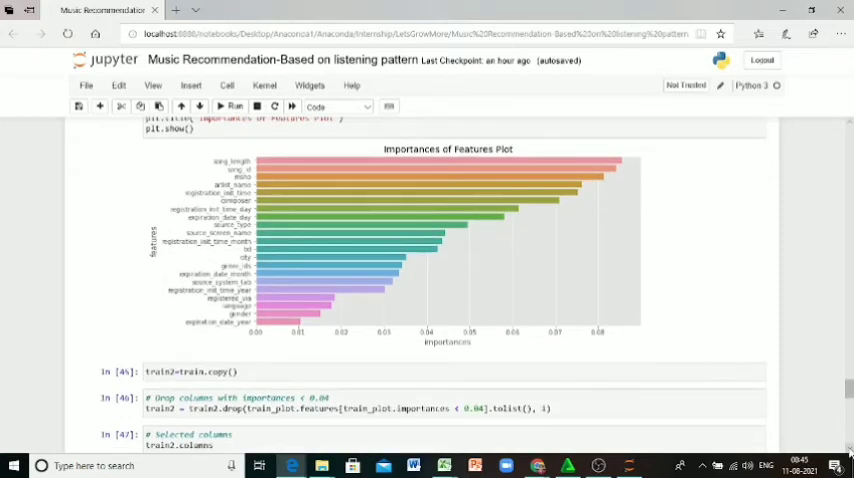
pyautogui.scroll(-3)
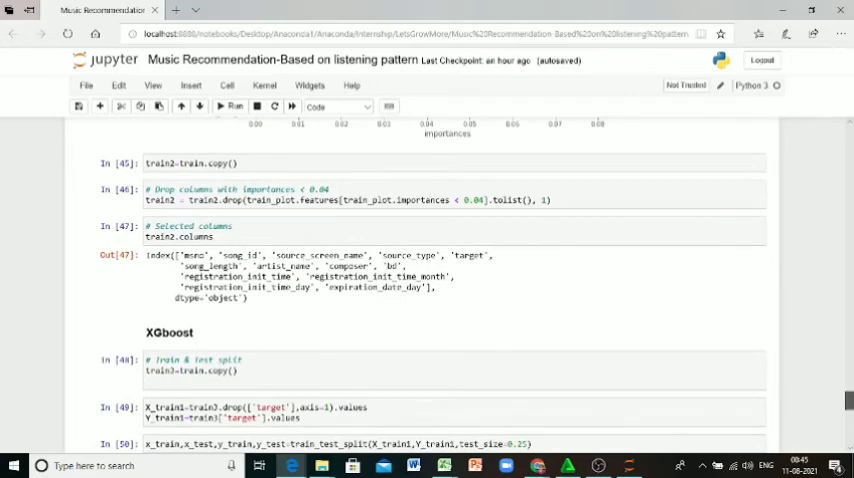
pyautogui.scroll(3)
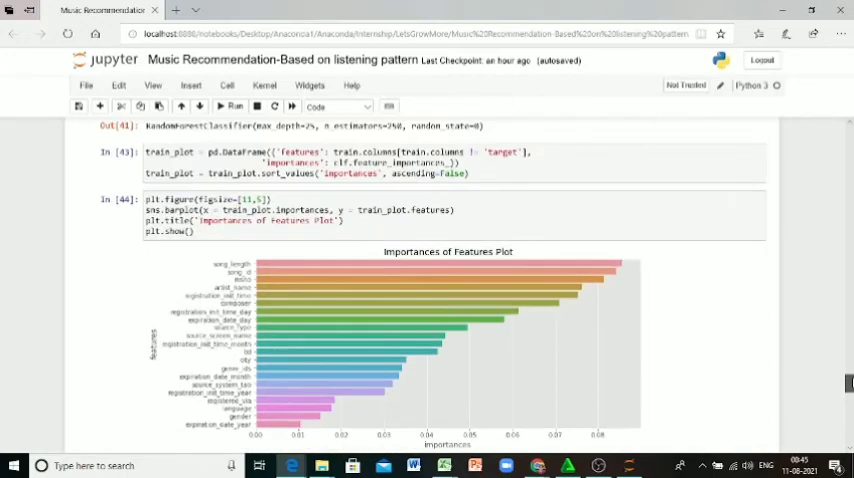
pyautogui.scroll(-3)
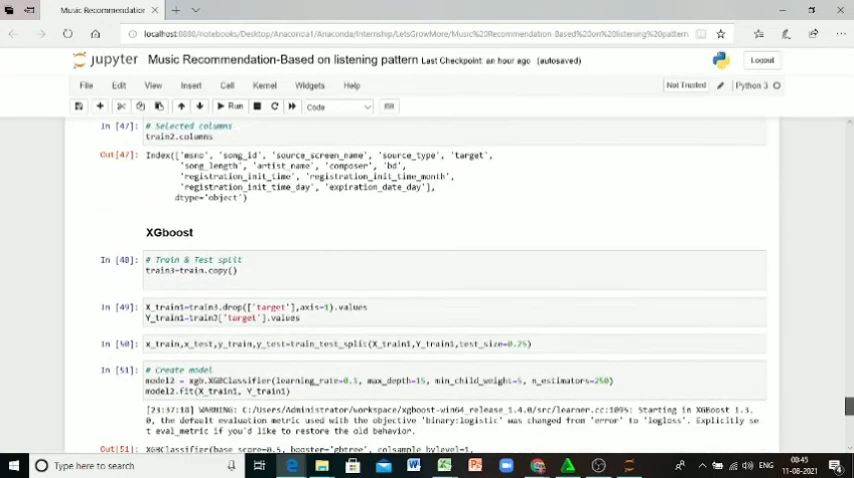
pyautogui.scroll(-3)
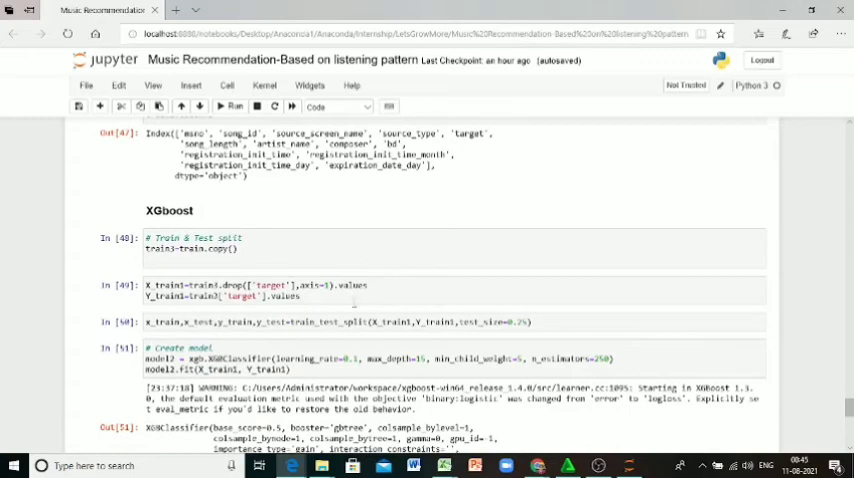